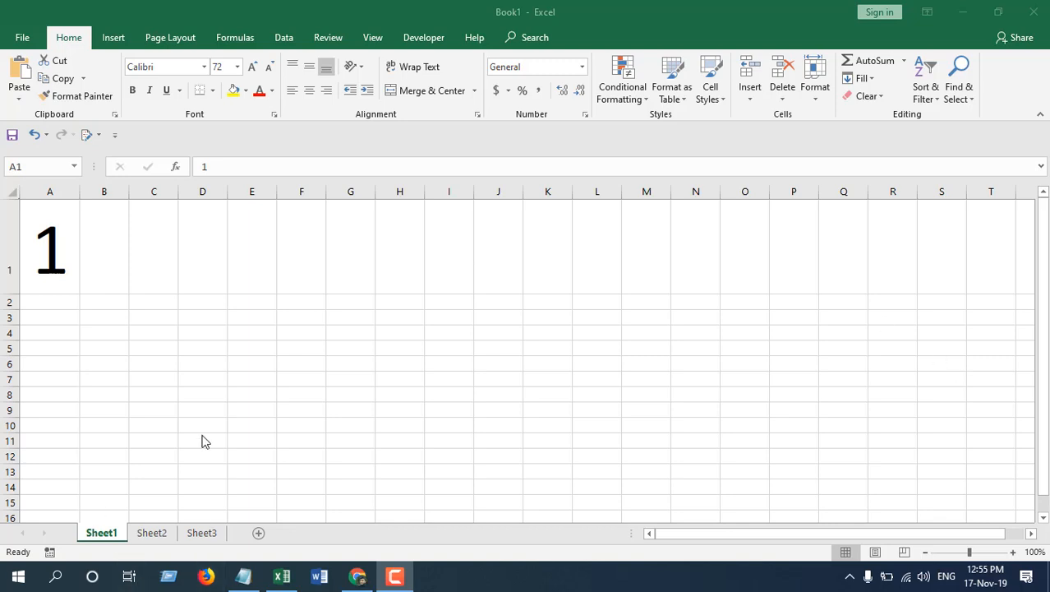
pyautogui.moveTo(140, 538)
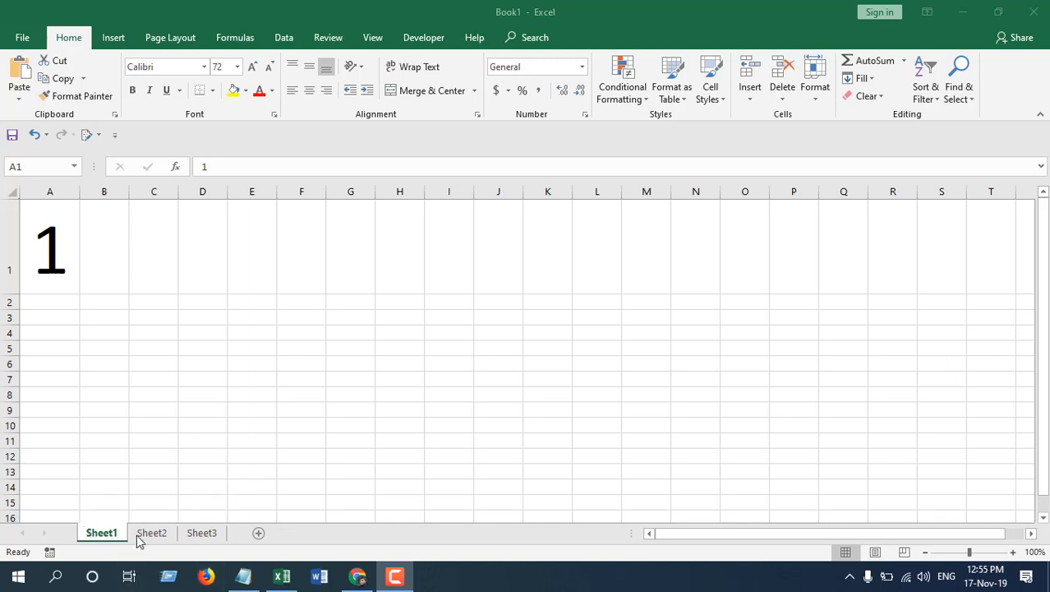
# Add a Workbook_BeforePrint macro to ThisWorkbook setting Cancel = True with a 'You can't print this workbook' MsgBox.
pyautogui.click(201, 532)
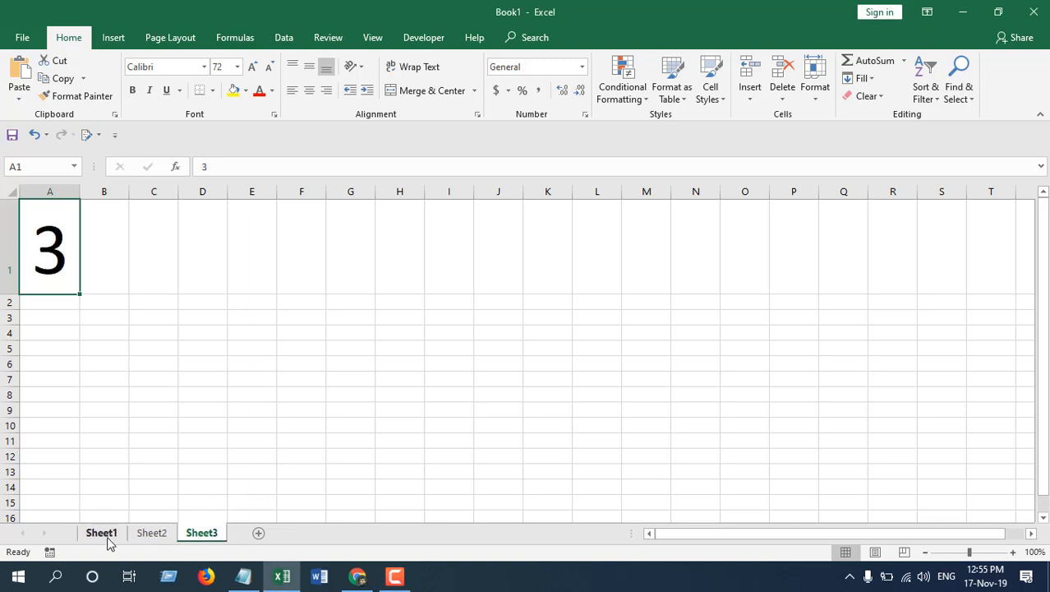
pyautogui.click(101, 533)
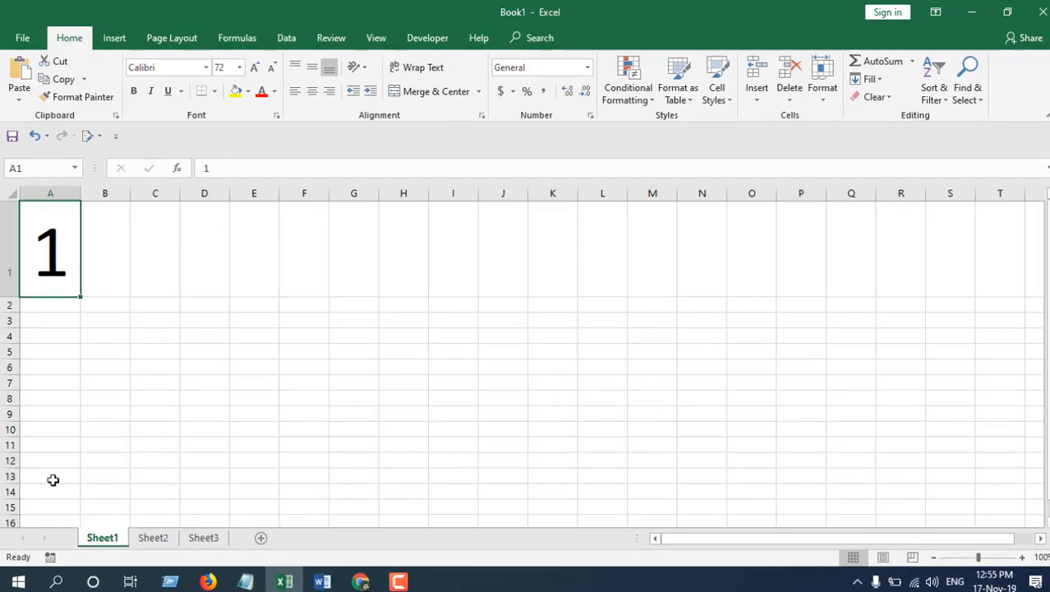
pyautogui.click(427, 37)
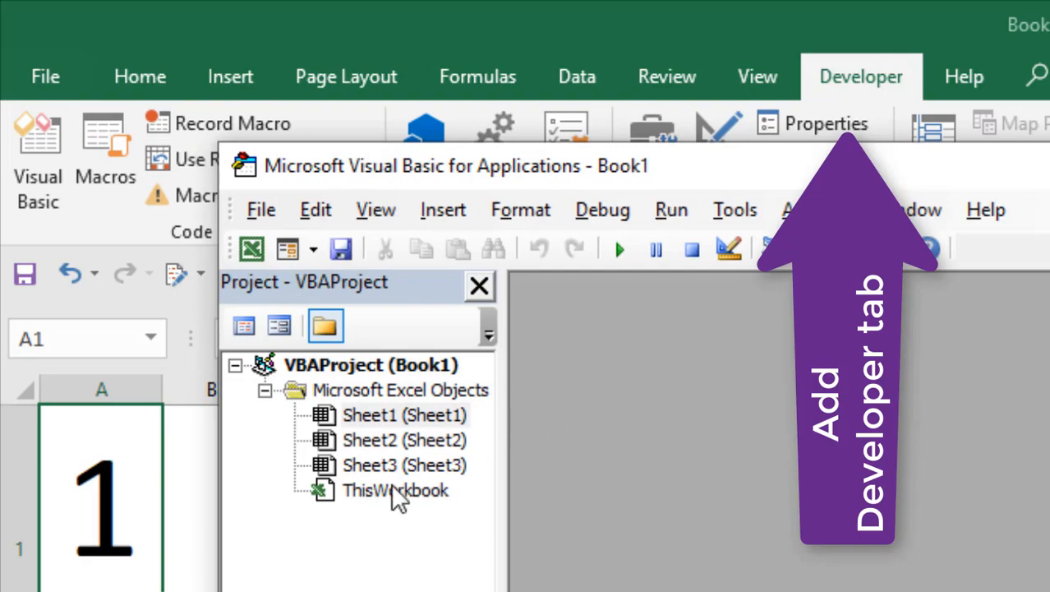
pyautogui.doubleClick(395, 490)
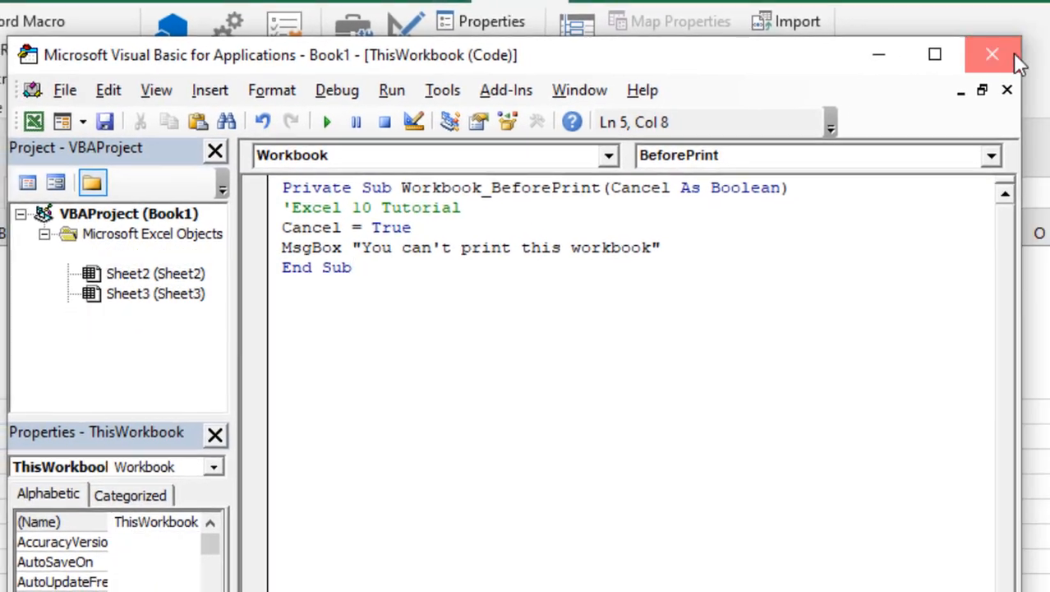
# Close the VBA editor, attempt to print, and dismiss the can't-print message.
pyautogui.click(992, 54)
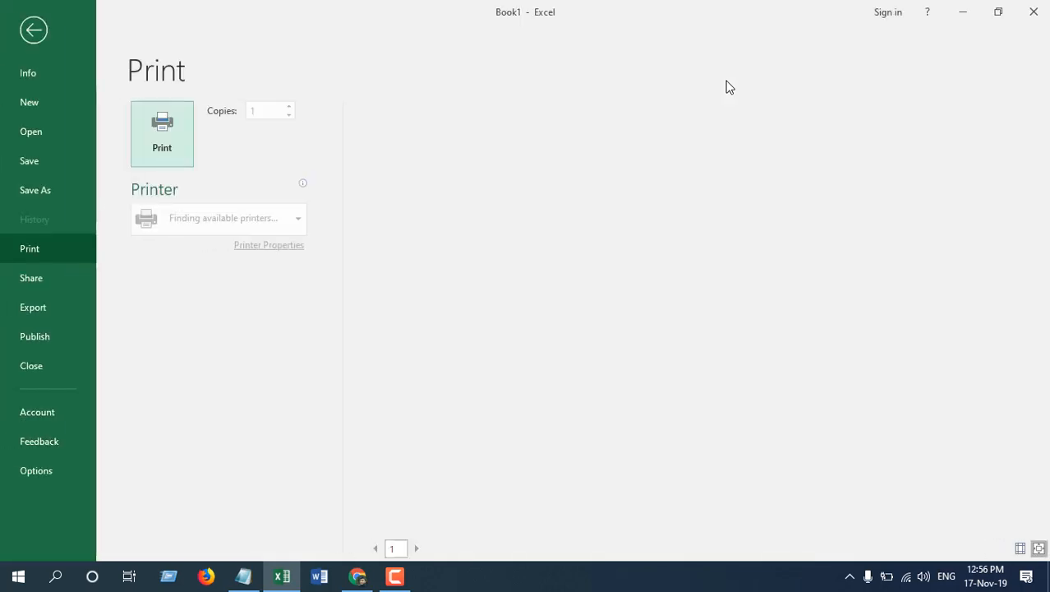
pyautogui.click(161, 133)
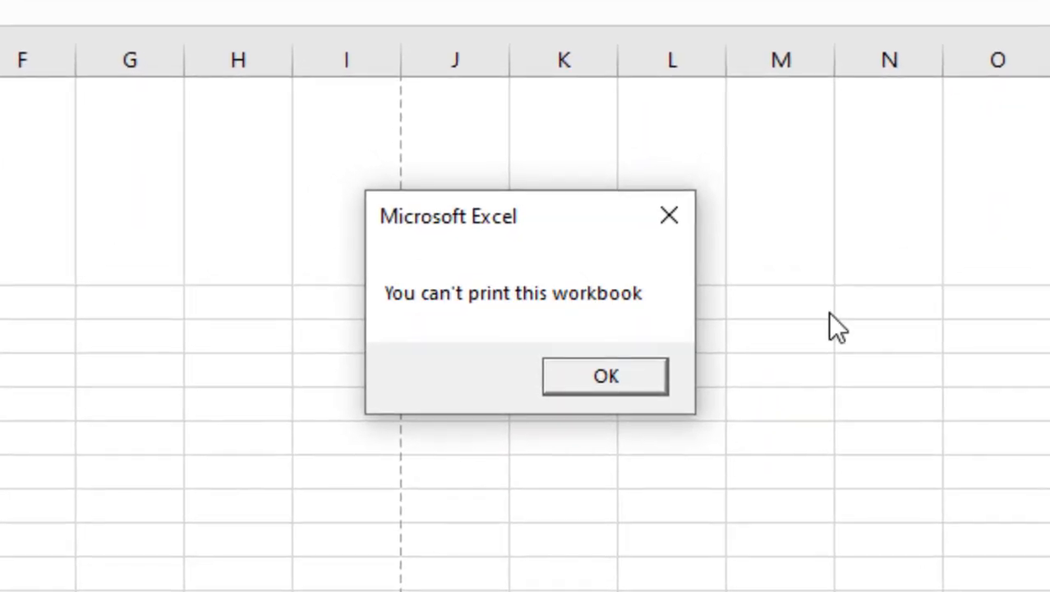
pyautogui.moveTo(563, 275)
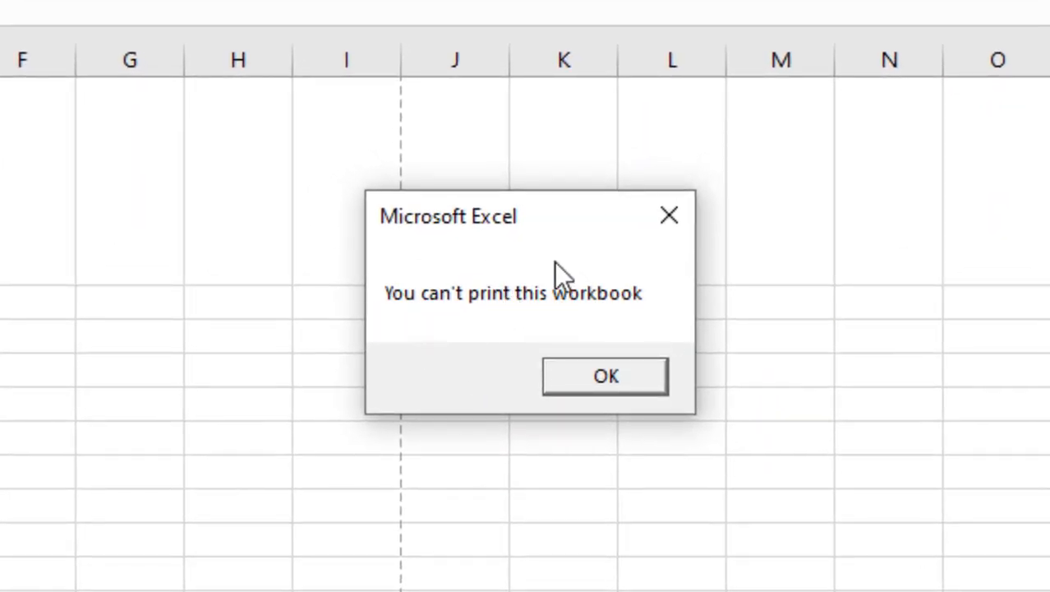
pyautogui.click(604, 375)
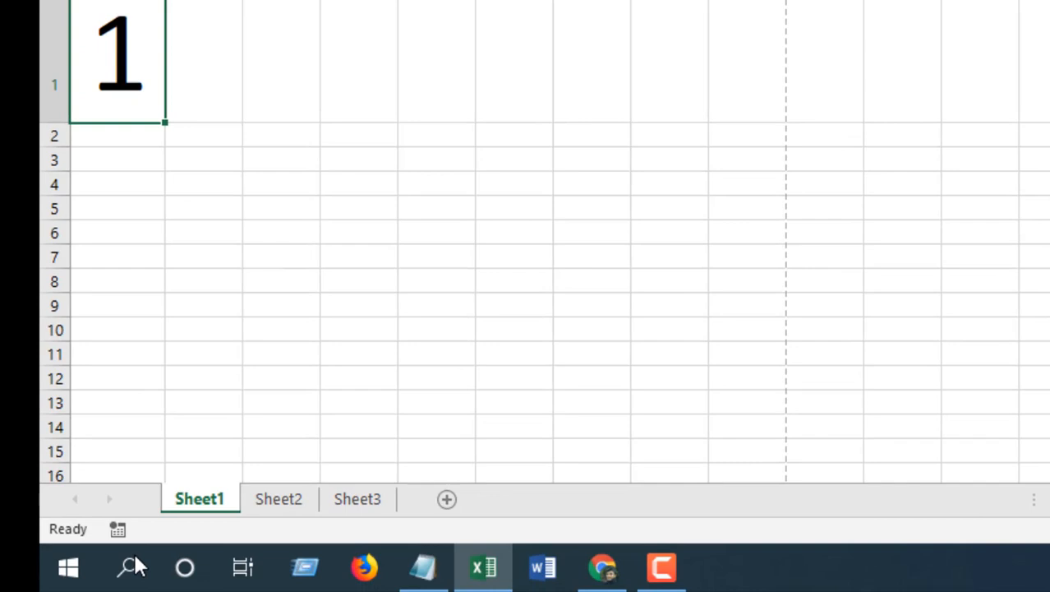
# On Sheet2, attempt printing and dismiss the 'You can't print this workbook' message.
pyautogui.click(277, 498)
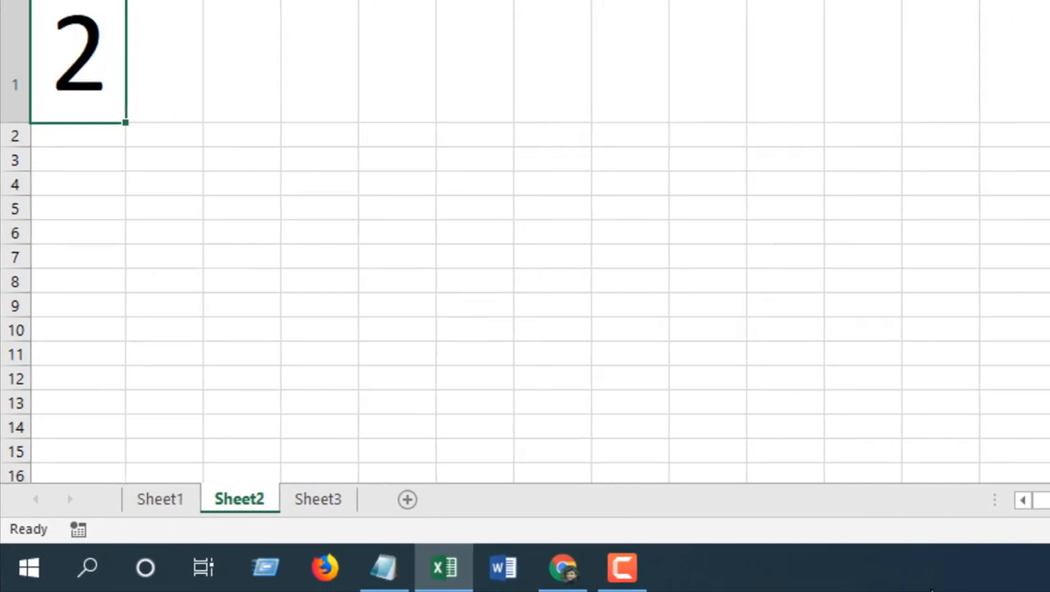
pyautogui.moveTo(886, 517)
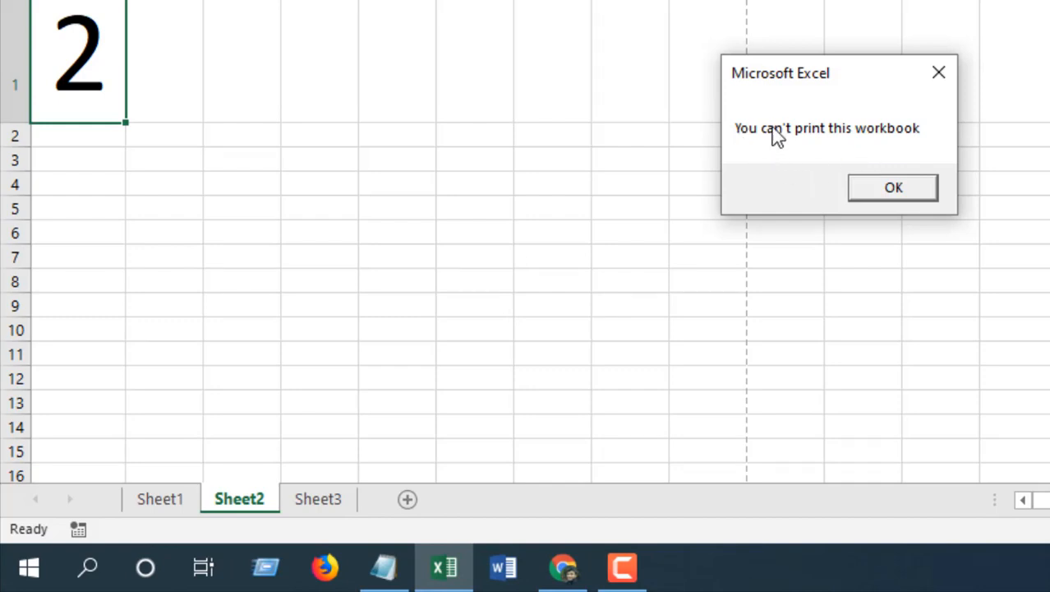
pyautogui.moveTo(557, 348)
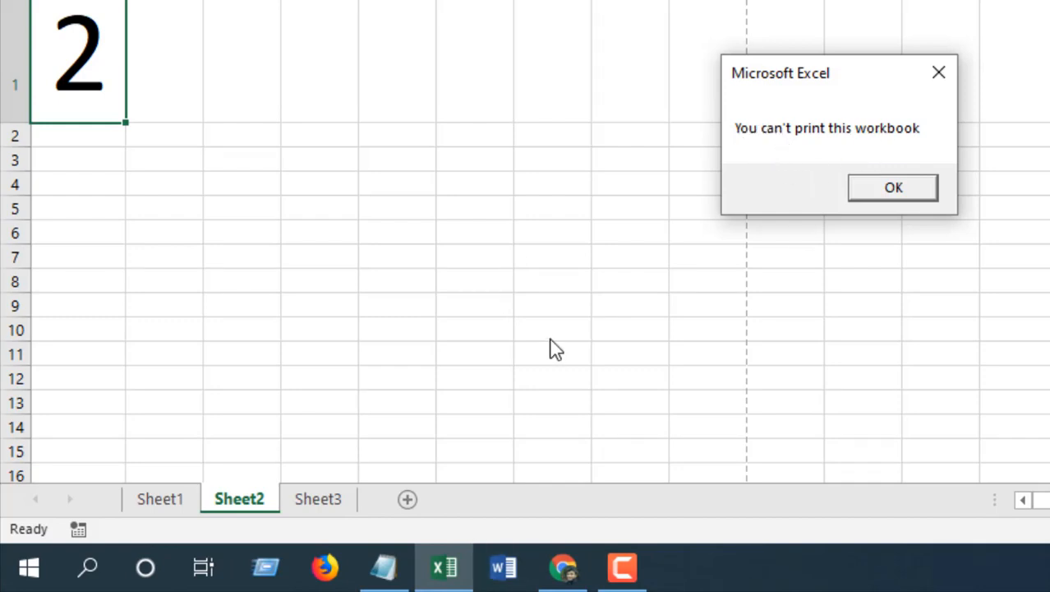
pyautogui.click(892, 187)
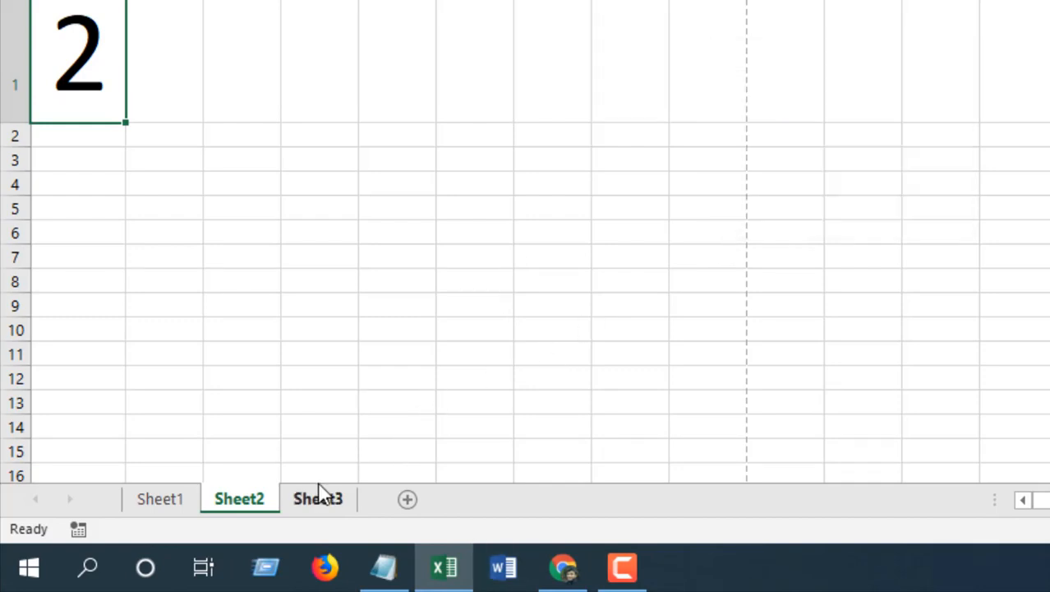